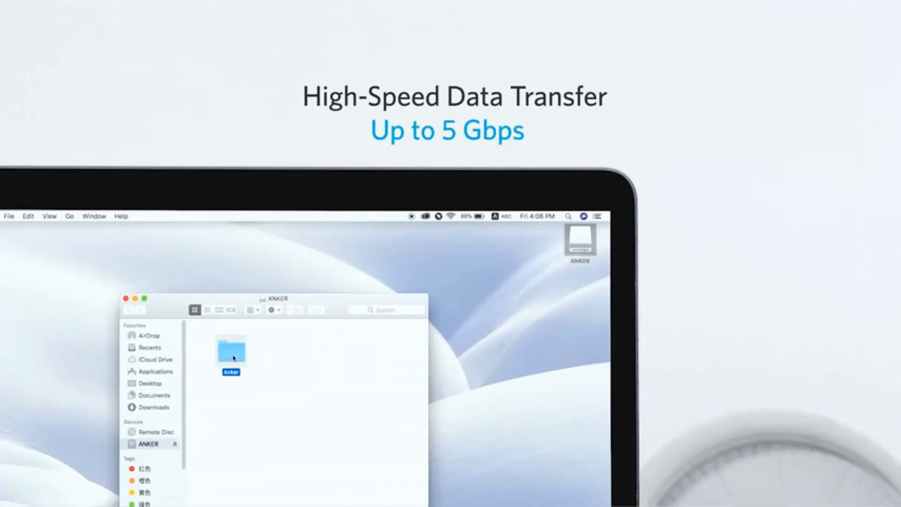
Drag the Anker folder from the ANKER drive window onto the Desktop to copy it.
left_click_drag(230, 350, 563, 374)
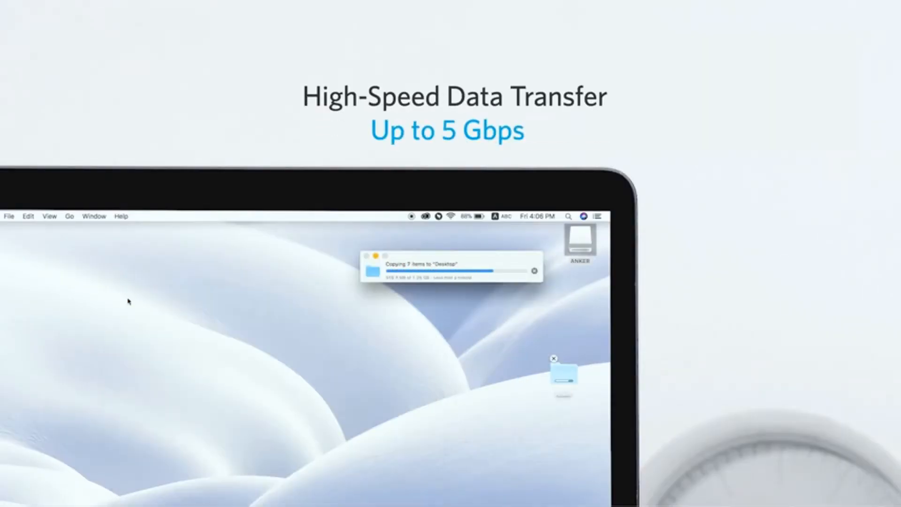